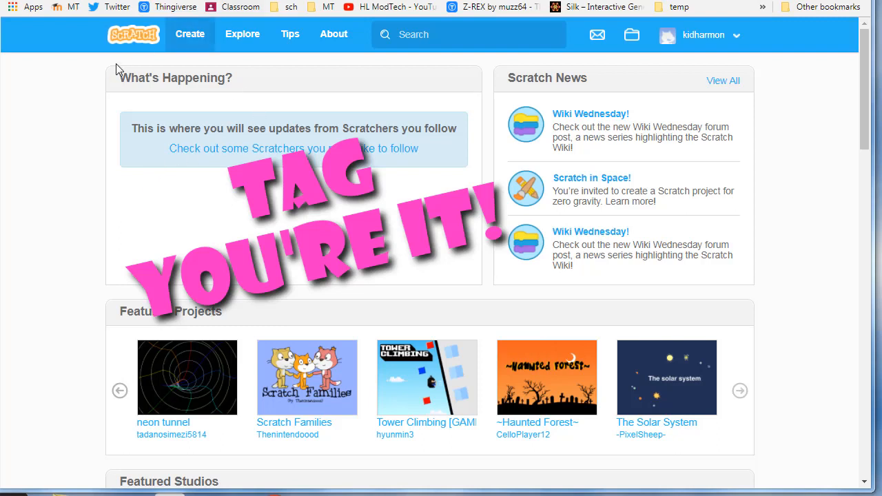
mouse_move(190, 34)
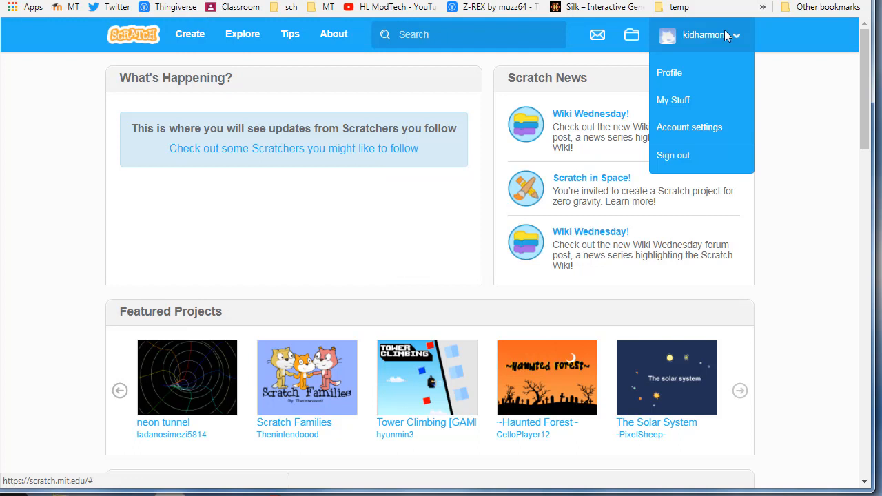
mouse_move(701, 100)
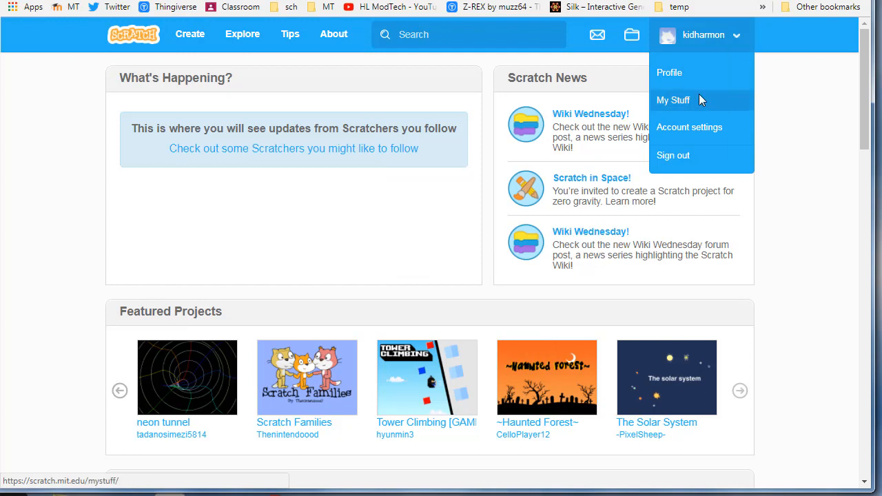
Go to My Stuff from the account menu and pick the happyhalloween project.
left_click(673, 100)
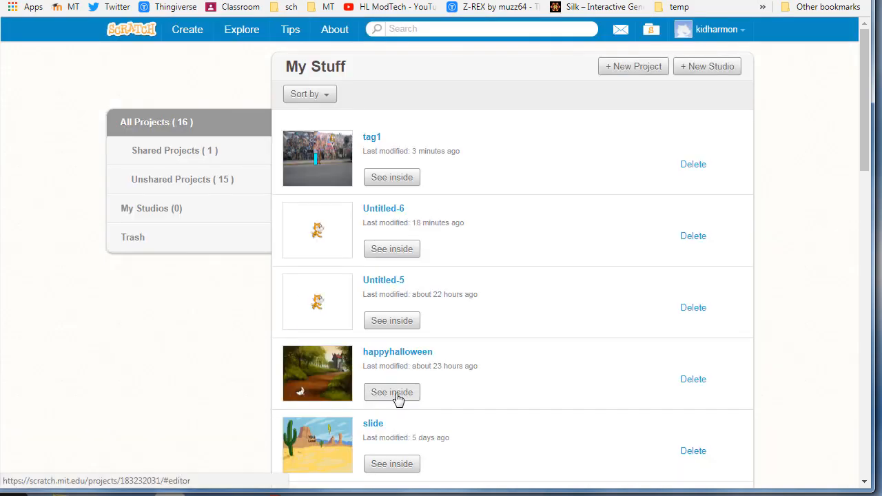
left_click(392, 393)
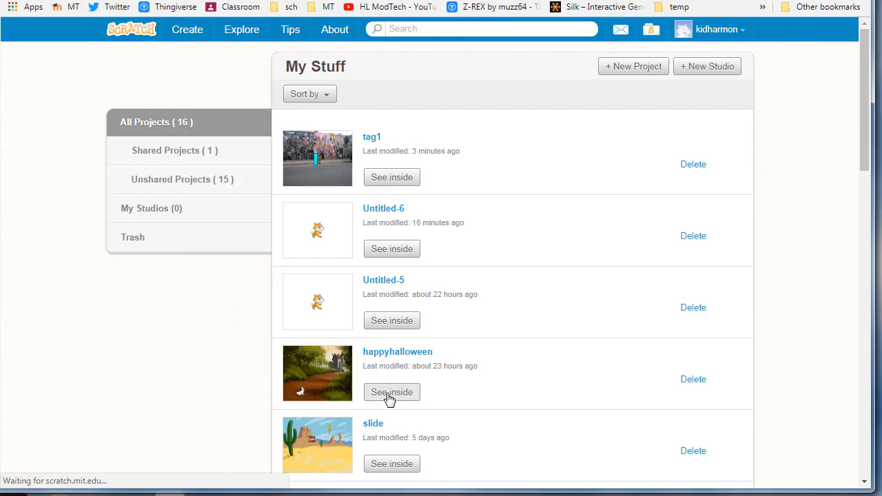
Use See inside on happyhalloween to load its ghost sprite's scripts in the editor.
left_click(391, 393)
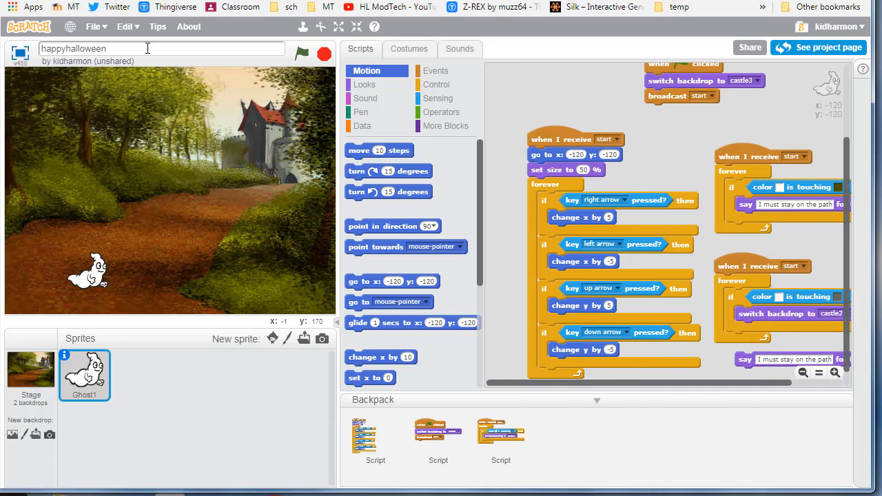
Create a new project from File > New and title it 'tag'.
left_click(92, 27)
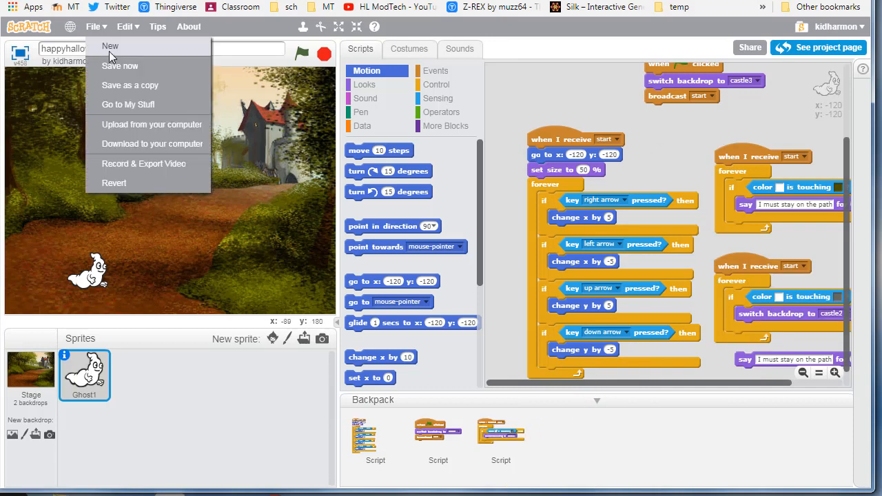
left_click(110, 46)
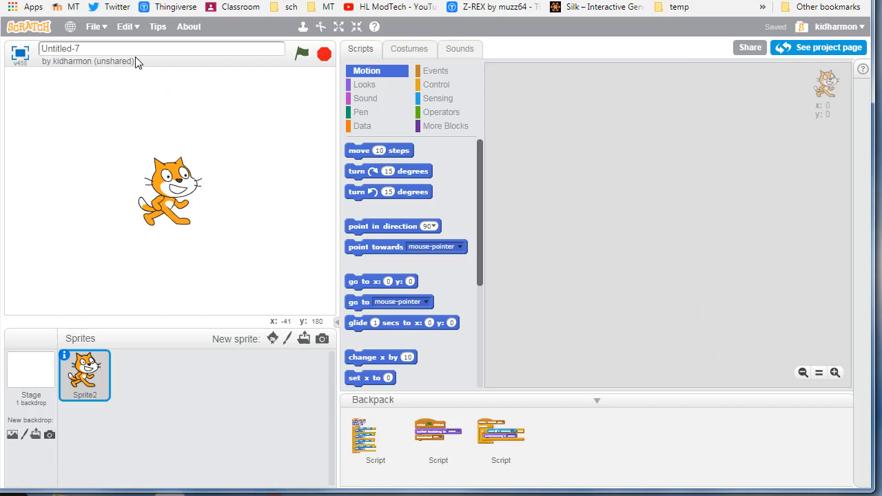
type("tag")
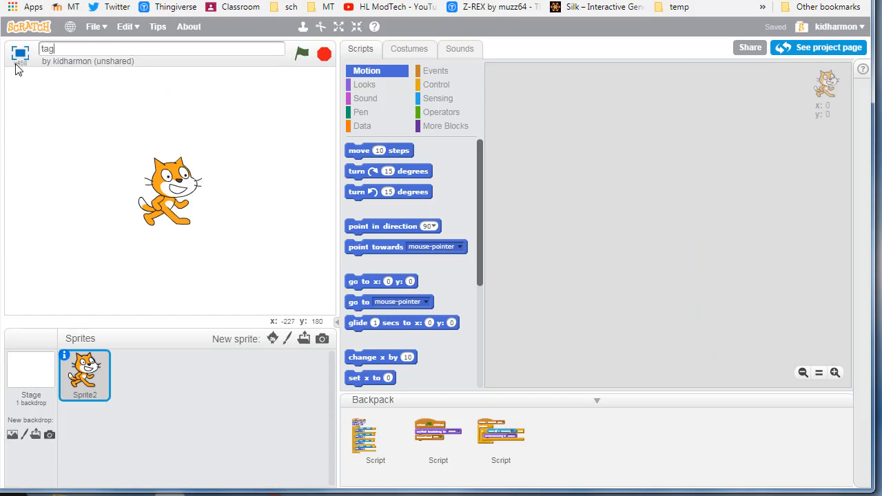
left_click(94, 26)
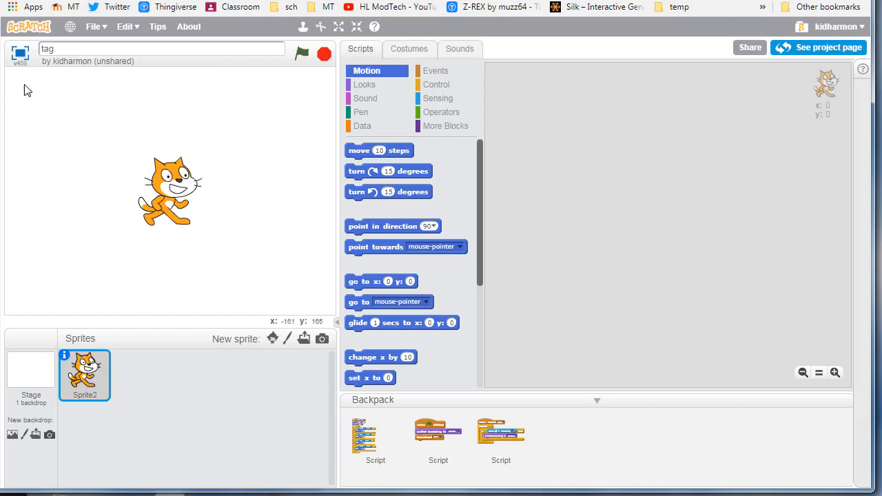
mouse_move(319, 26)
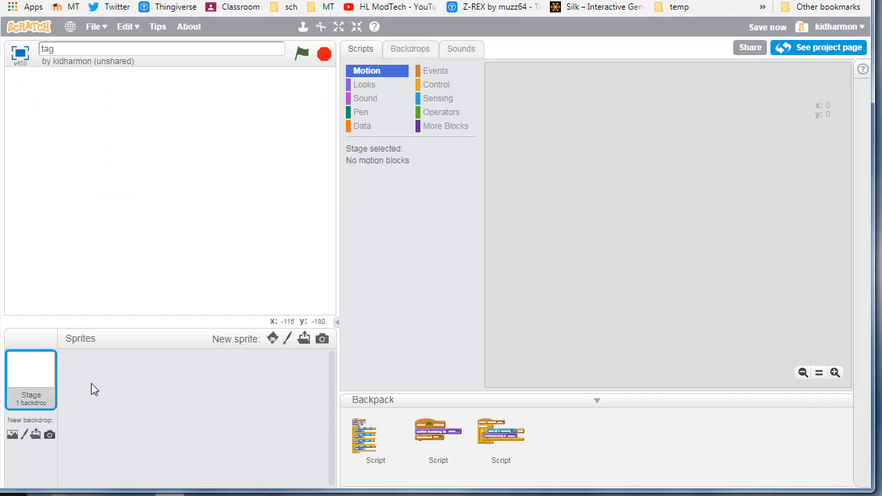
Add Butterfly3 from the Animals category of the sprite library.
left_click(272, 338)
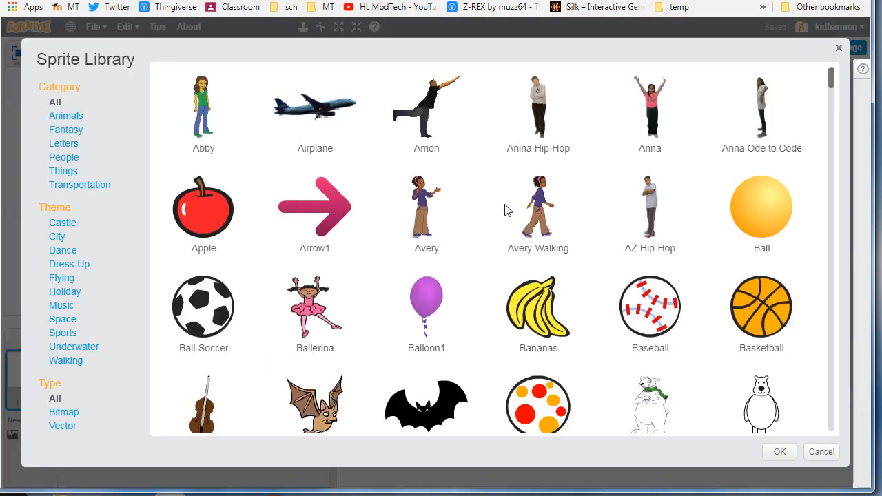
scroll("down", 3)
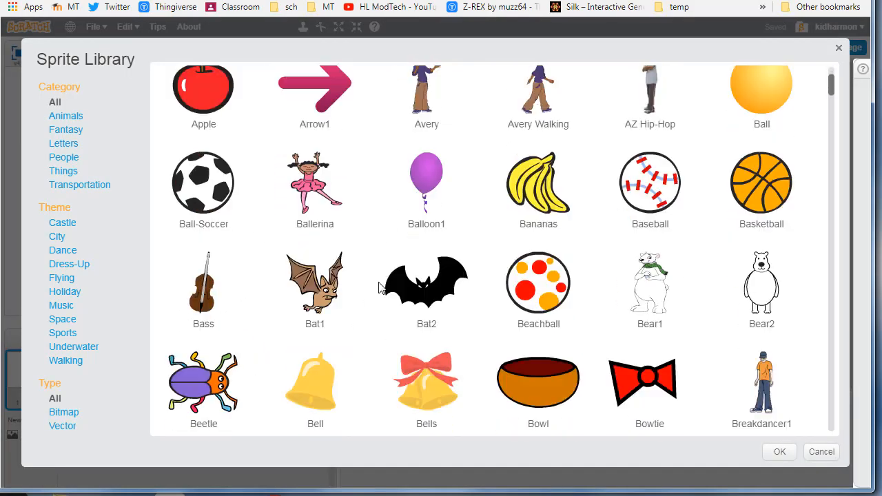
scroll("down", 3)
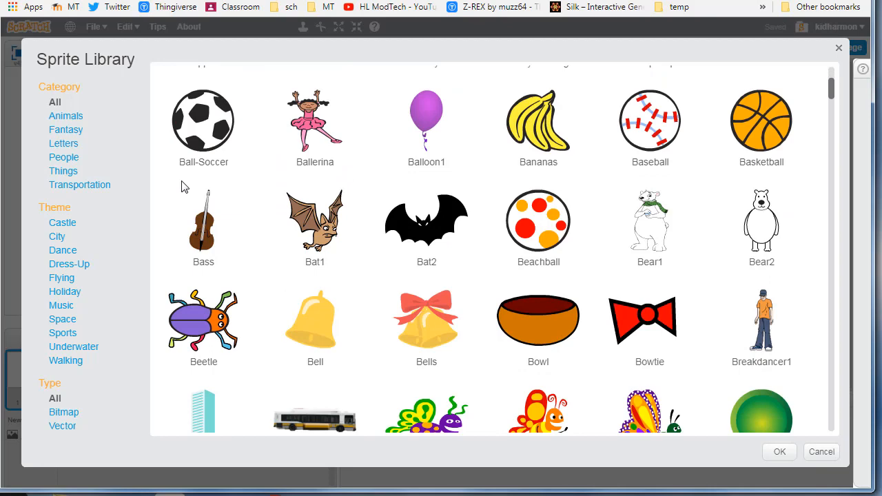
left_click(66, 116)
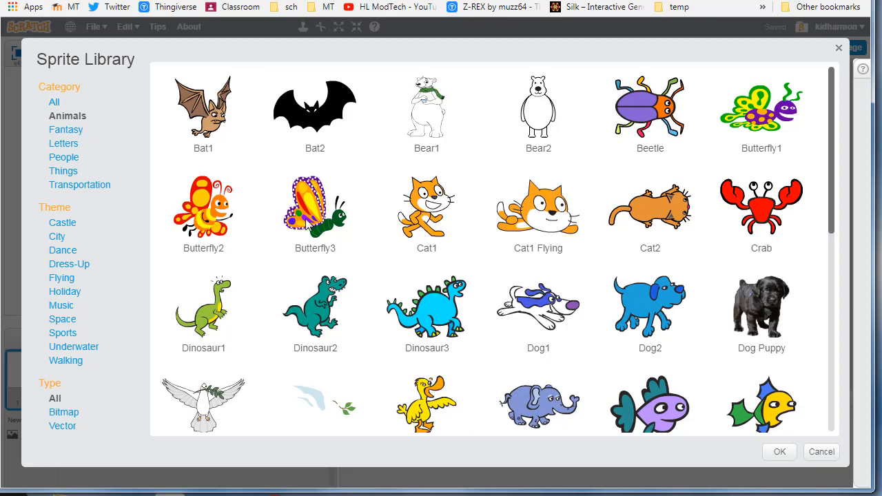
left_click(315, 210)
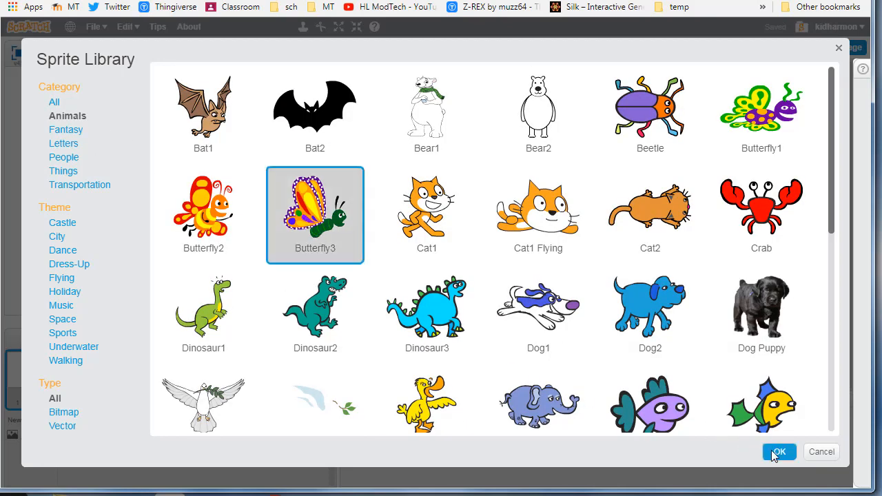
left_click(779, 451)
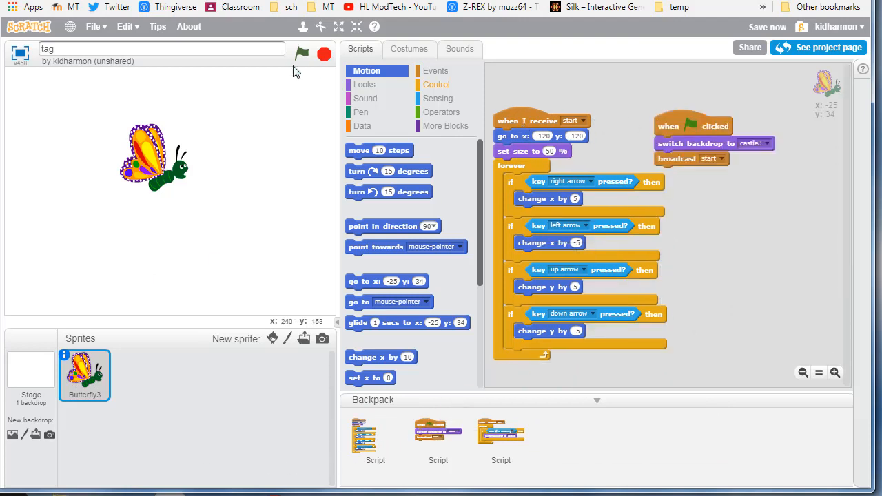
Run the game with the green flag to test Butterfly3's arrow-key controls.
left_click(301, 53)
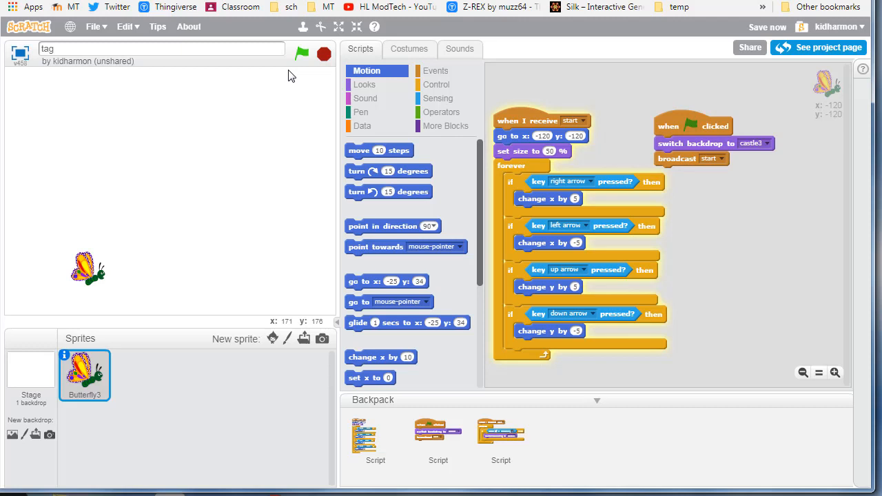
mouse_move(117, 272)
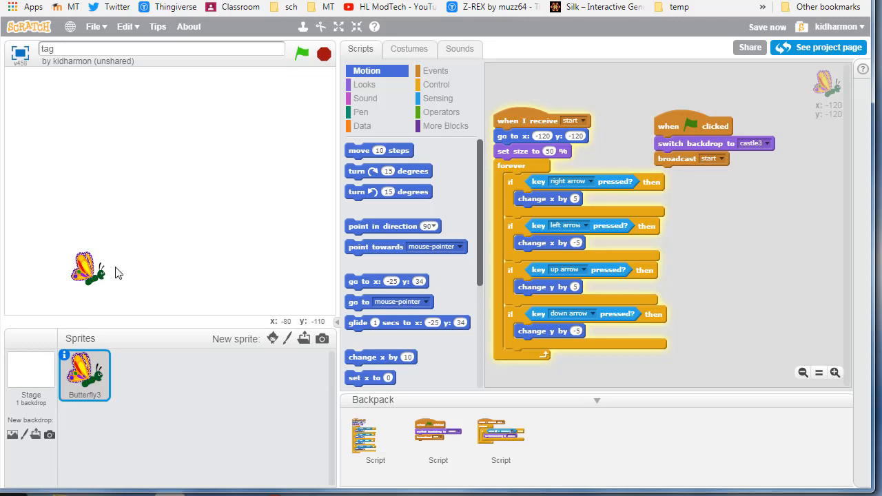
mouse_move(117, 278)
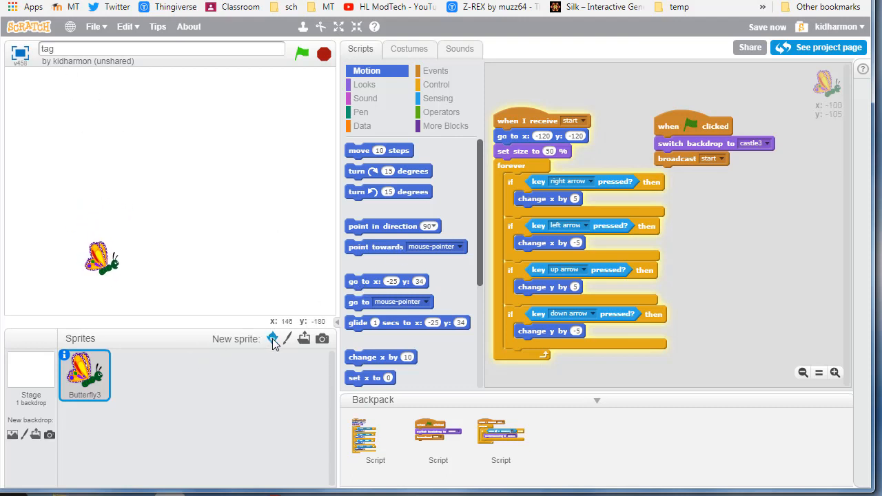
Pick Ladybug1 from the library's Animals category and add it.
left_click(273, 338)
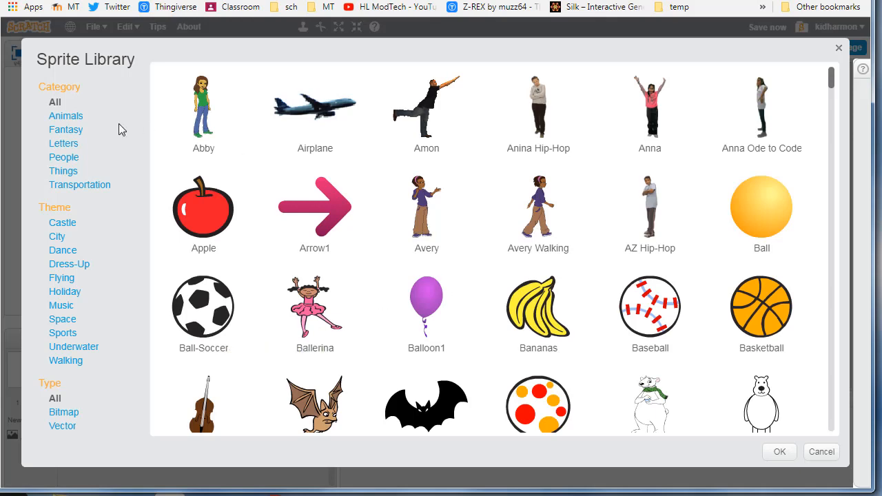
left_click(66, 116)
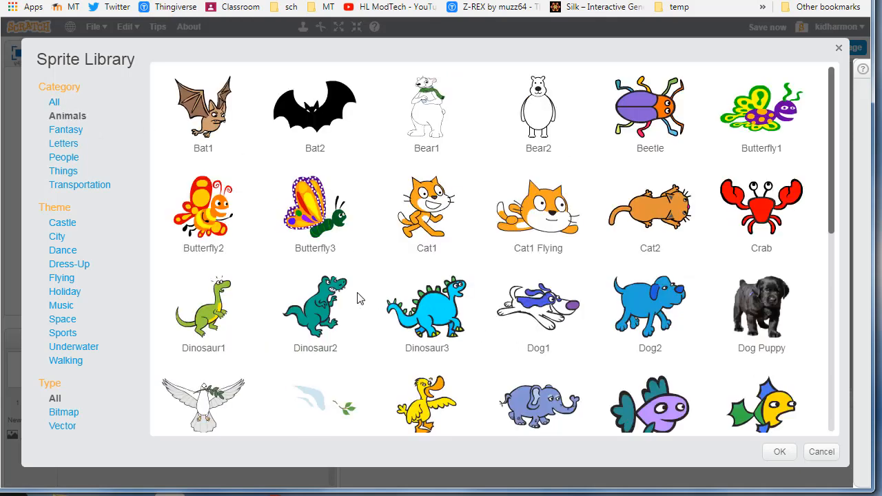
mouse_move(750, 126)
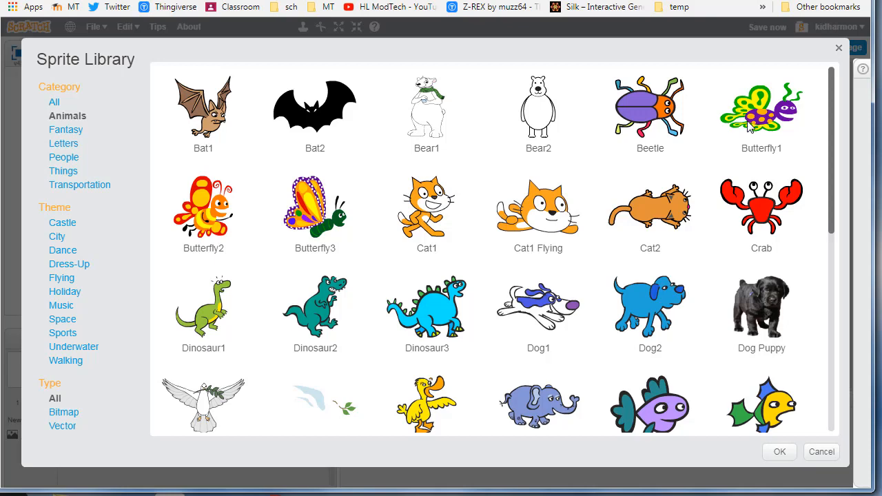
scroll("down", 3)
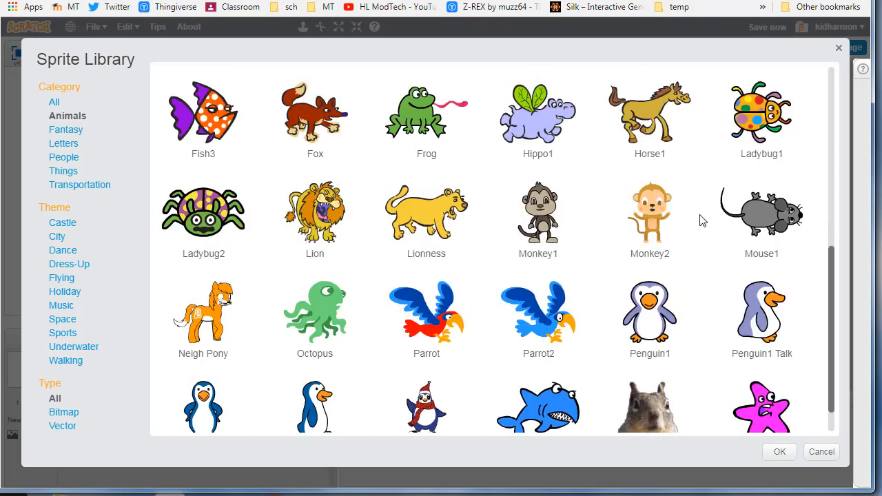
left_click(761, 114)
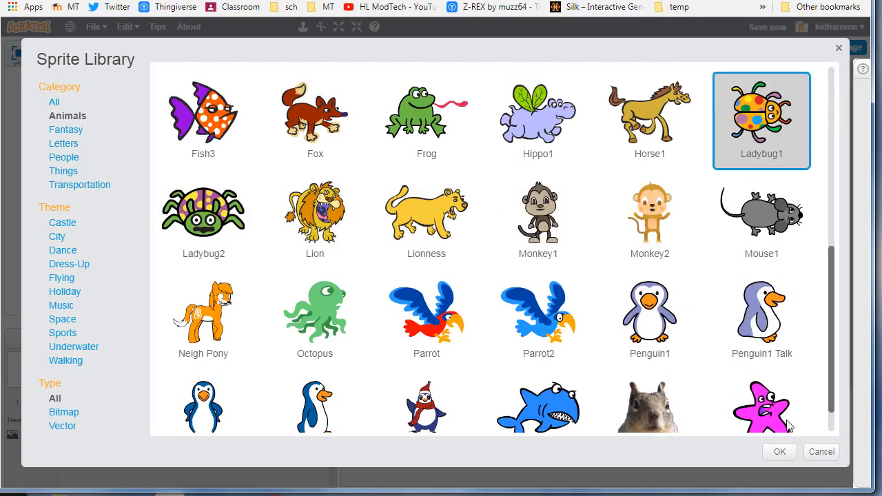
left_click(779, 452)
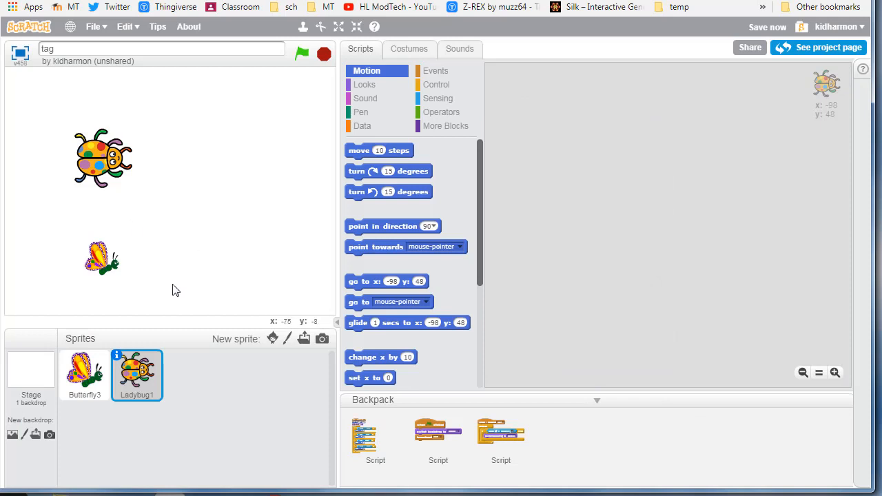
mouse_move(358, 441)
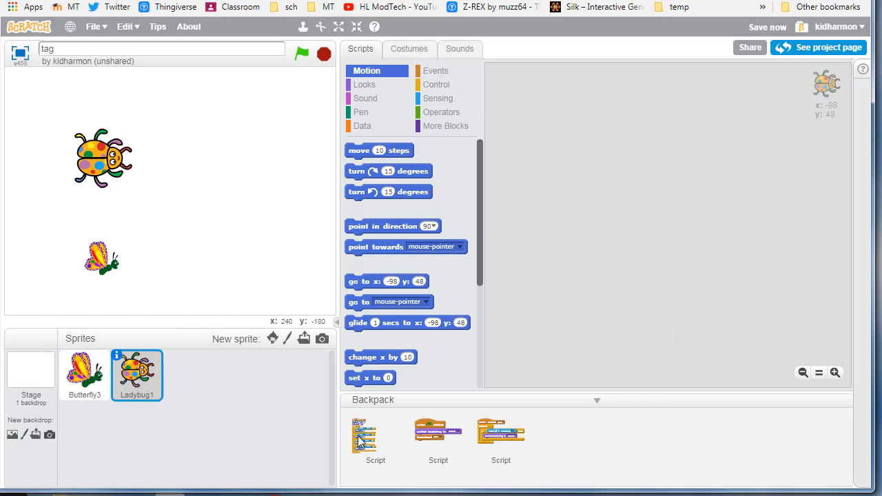
Drag the saved movement script from the Backpack into Ladybug1's Scripts area.
left_click_drag(364, 430, 490, 344)
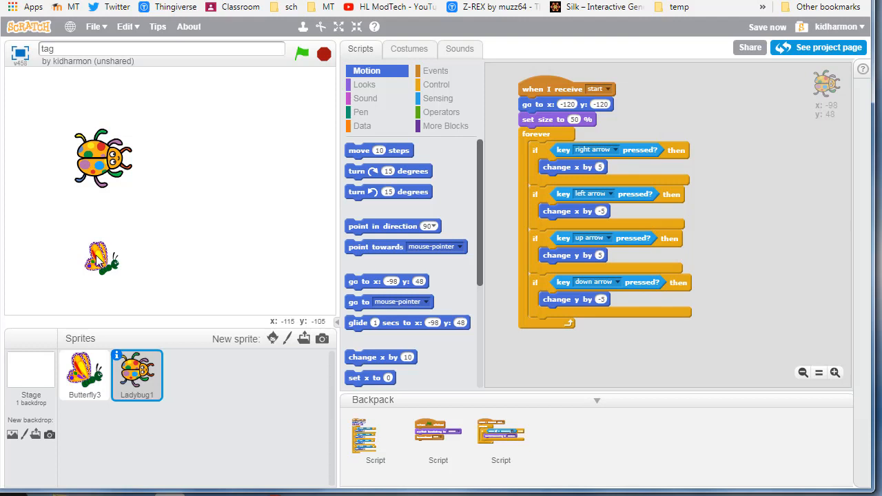
mouse_move(171, 229)
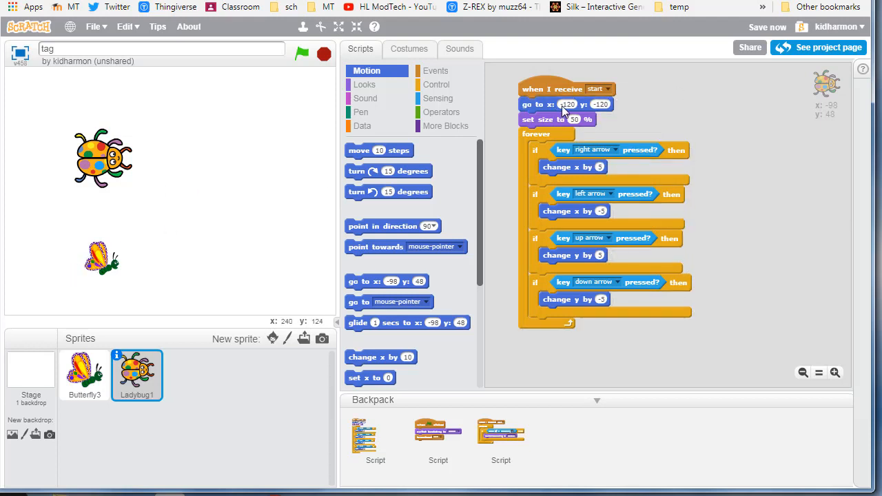
mouse_move(586, 110)
type("120")
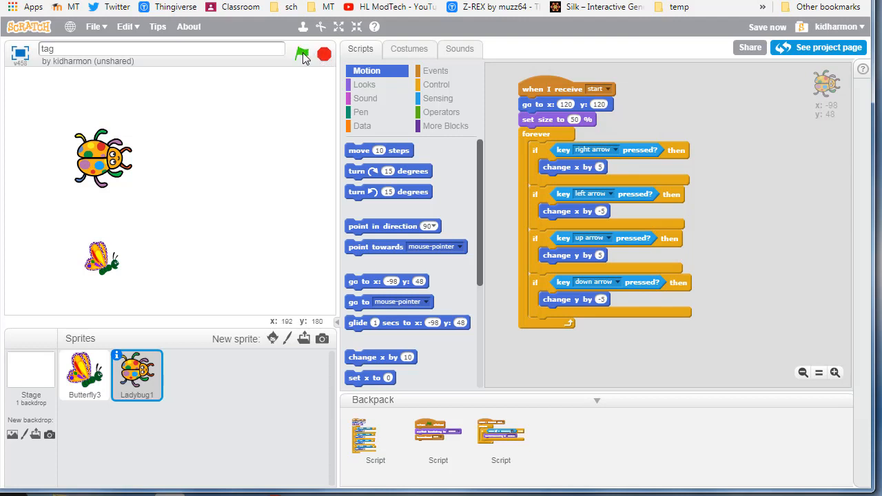
Test Ladybug1's start, then switch its movement keys to d, a, w and s.
left_click(302, 53)
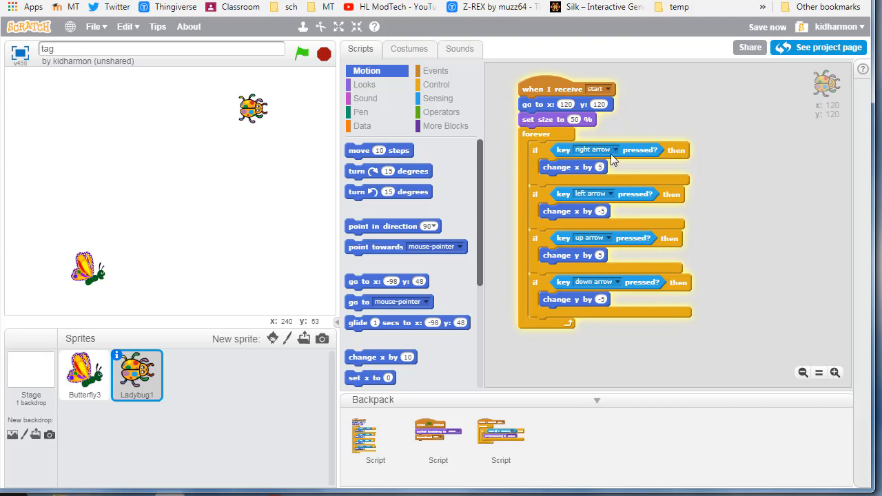
mouse_move(615, 154)
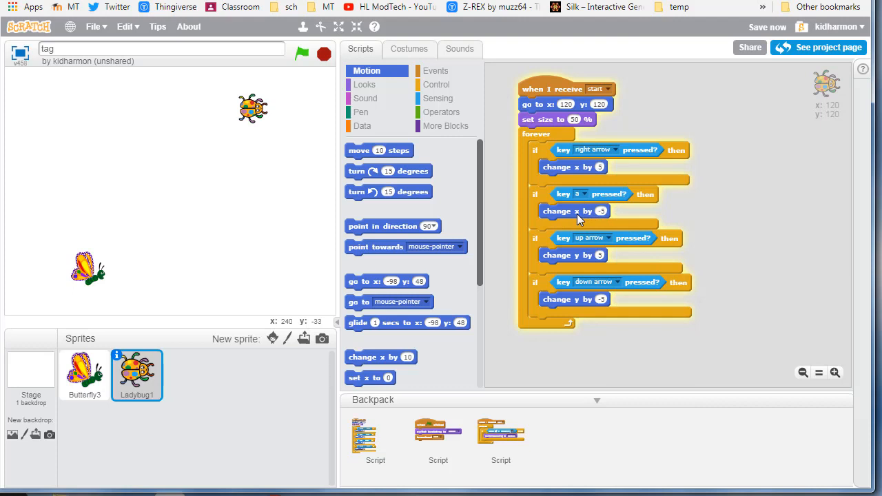
mouse_move(603, 155)
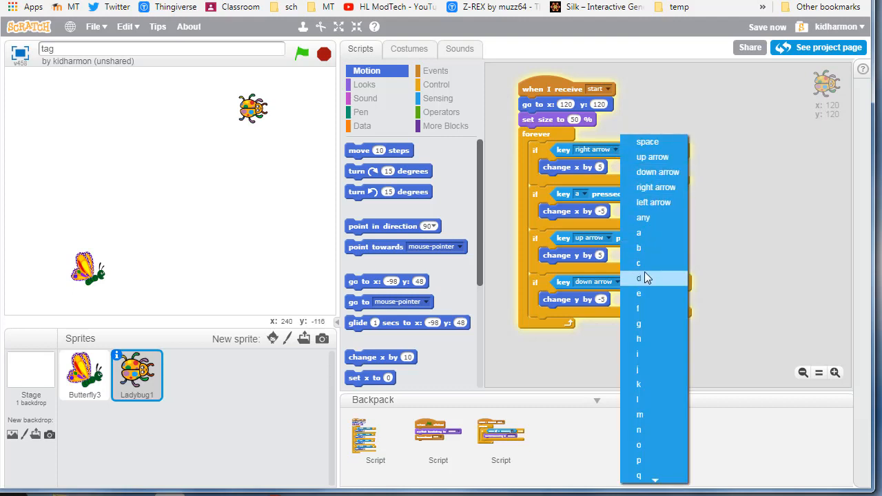
left_click(638, 277)
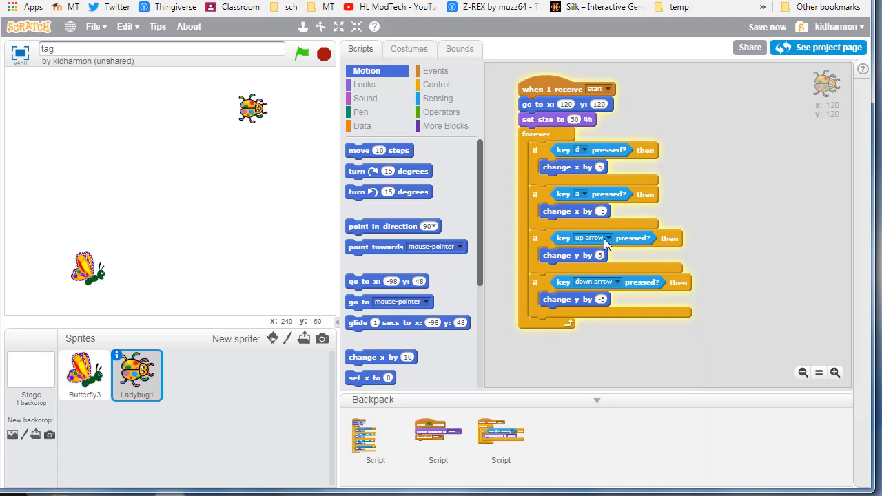
left_click(606, 238)
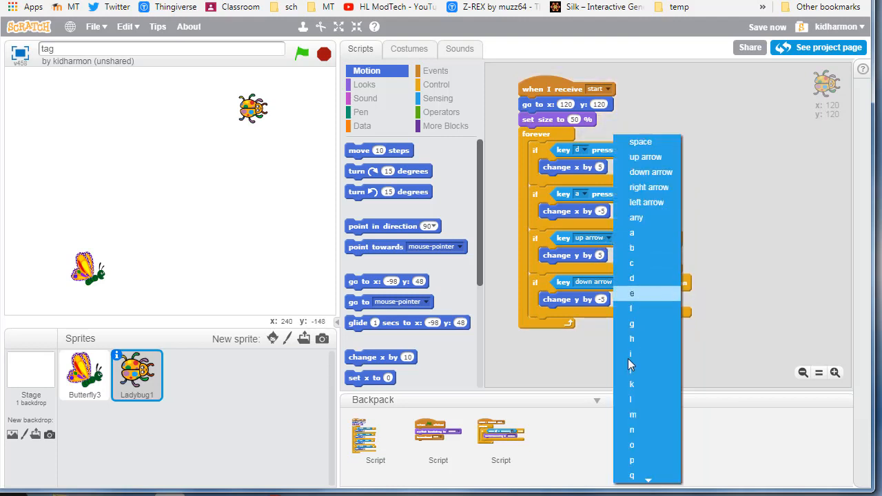
scroll("down", 3)
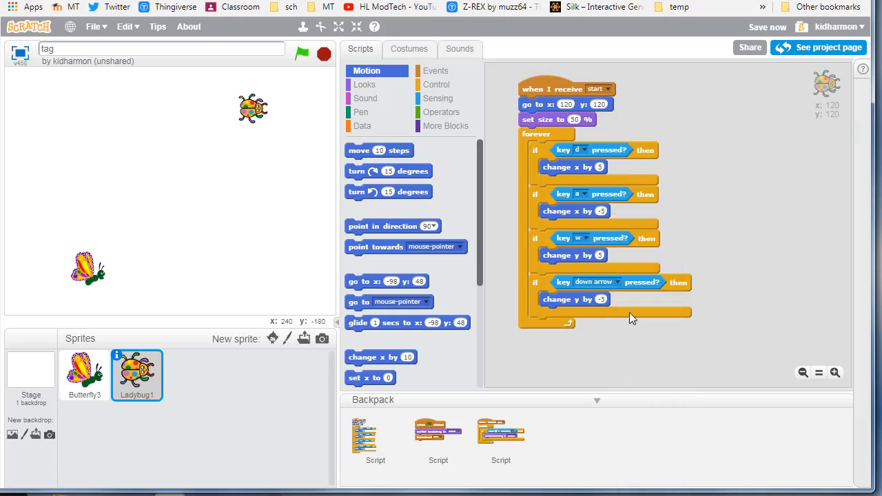
mouse_move(617, 286)
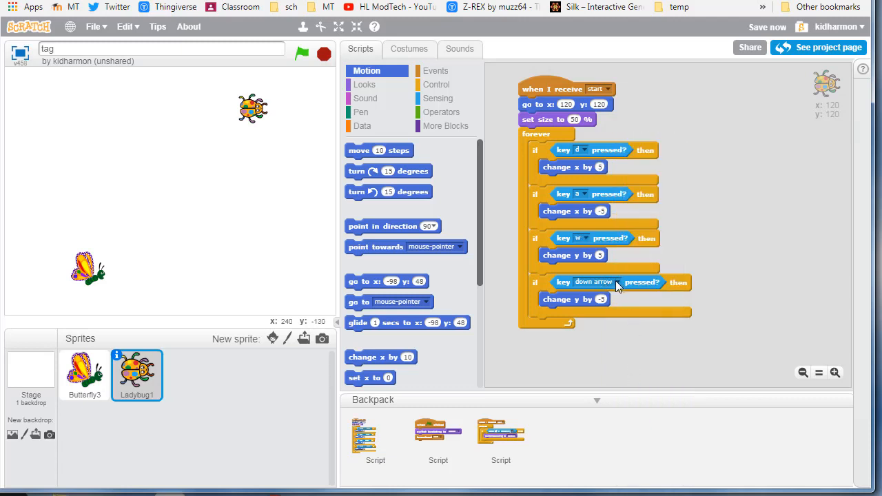
left_click(595, 282)
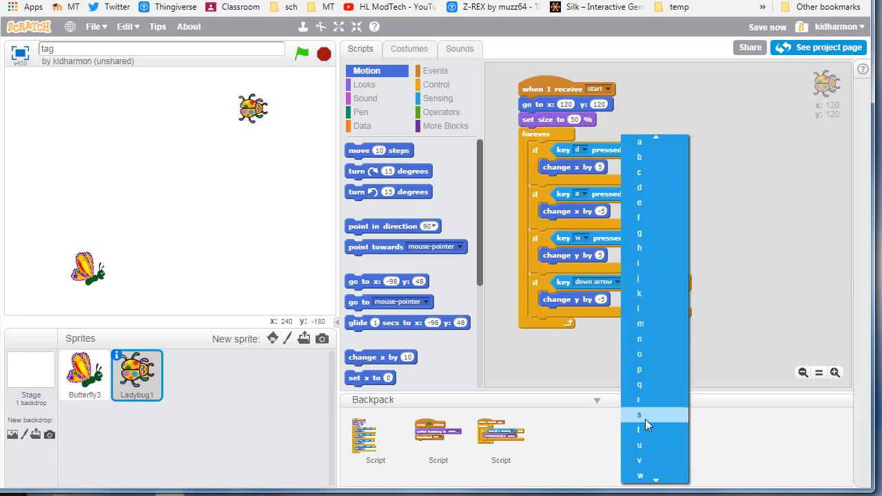
left_click(640, 414)
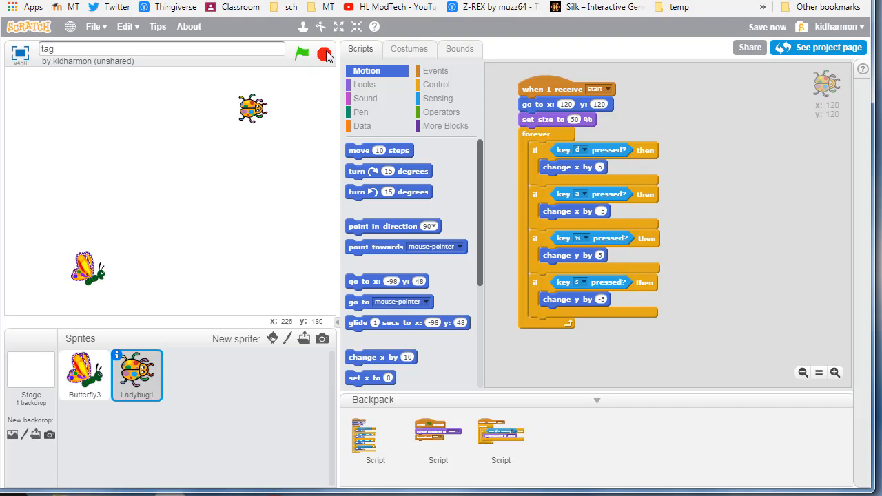
left_click(301, 54)
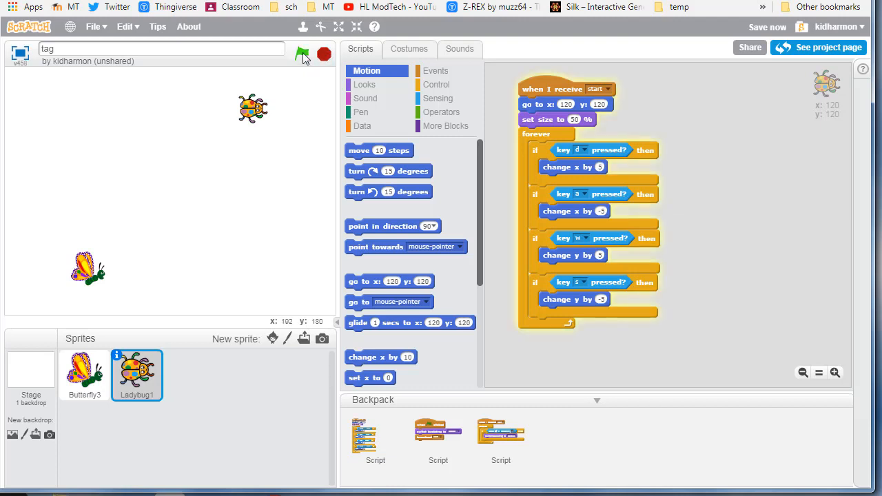
Run and stop the game, moving both players with arrows and WASD.
left_click(304, 54)
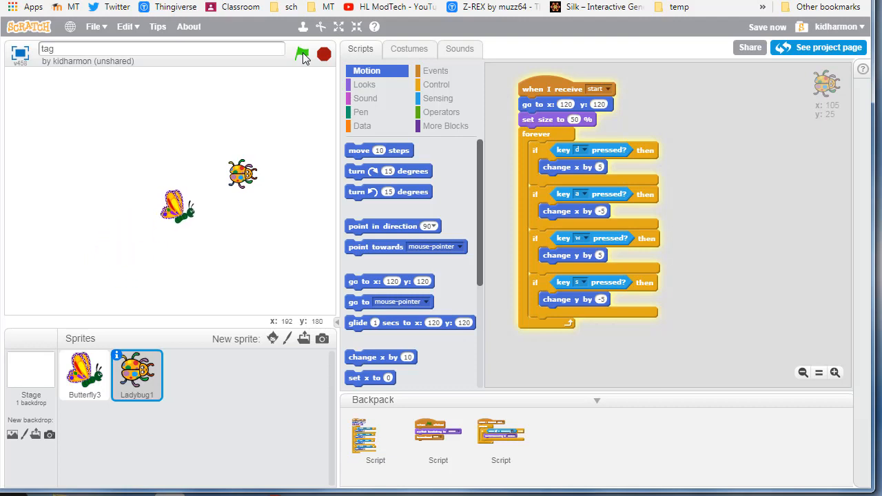
left_click(302, 54)
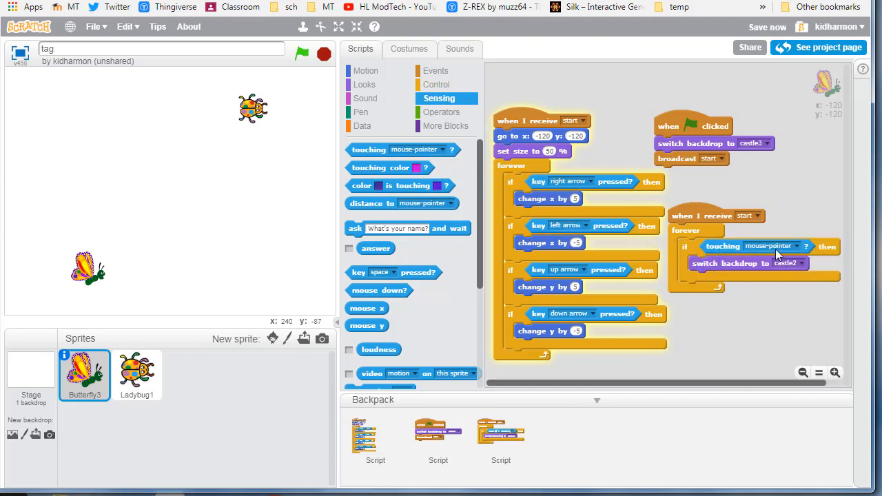
Point Butterfly3's touching check at Ladybug1 and delete the stray switch-backdrop block.
left_click(800, 246)
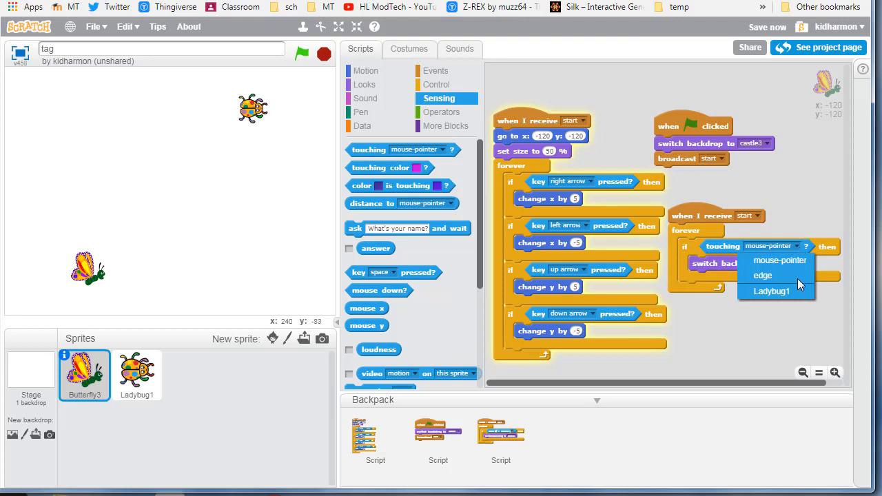
left_click(771, 291)
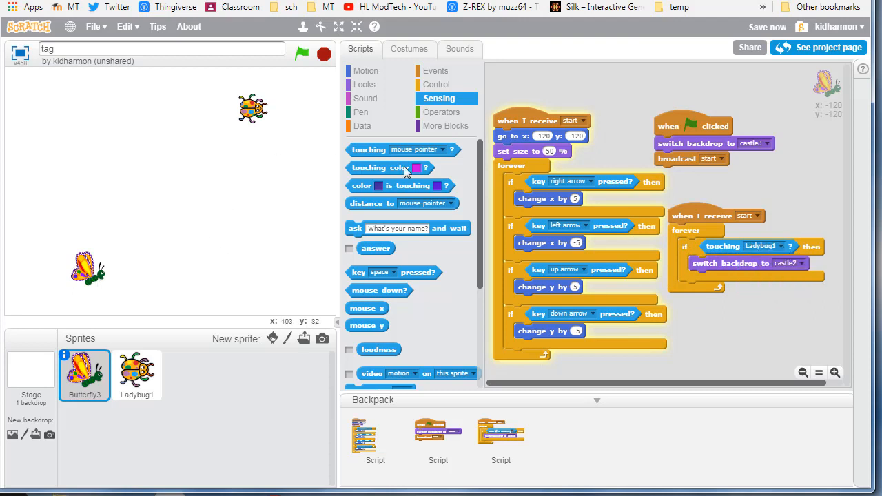
left_click_drag(731, 263, 722, 313)
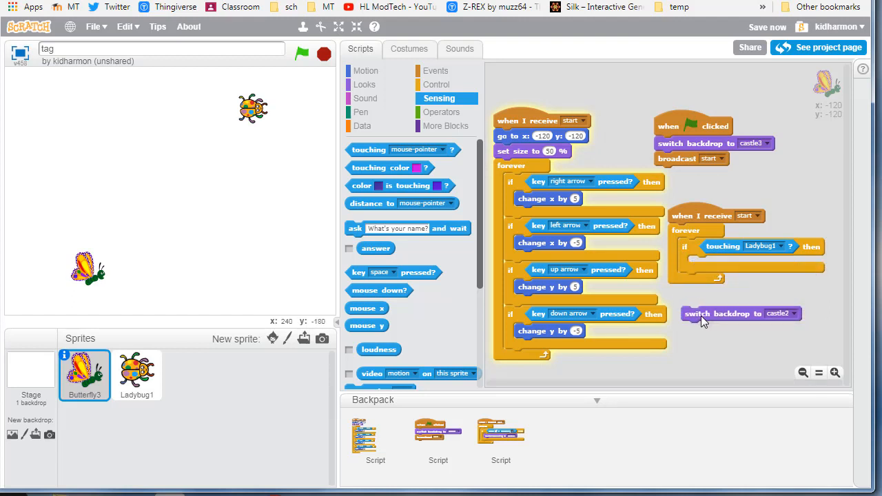
right_click(717, 313)
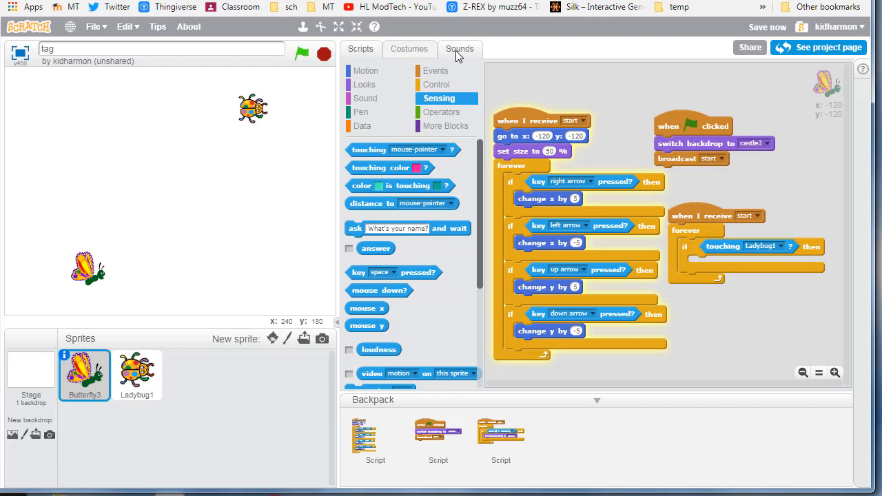
Add the 'cheer' sound from the sound library to Butterfly3, then return to its scripts.
left_click(460, 48)
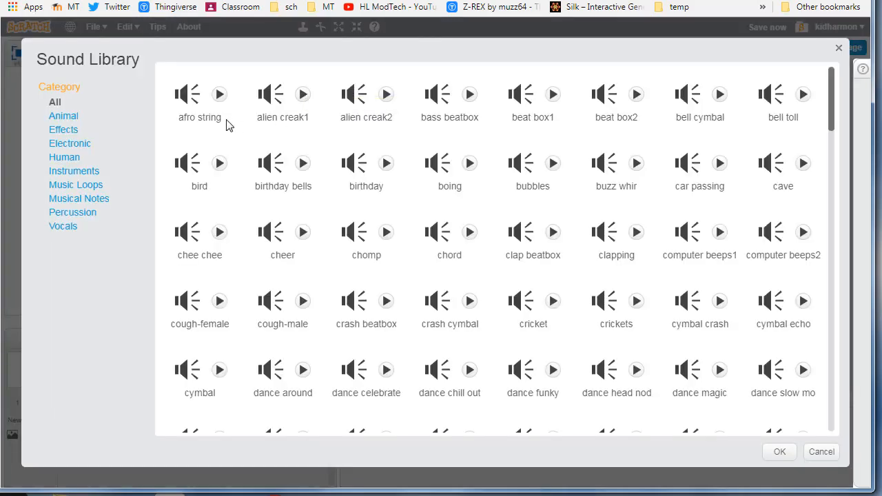
mouse_move(248, 226)
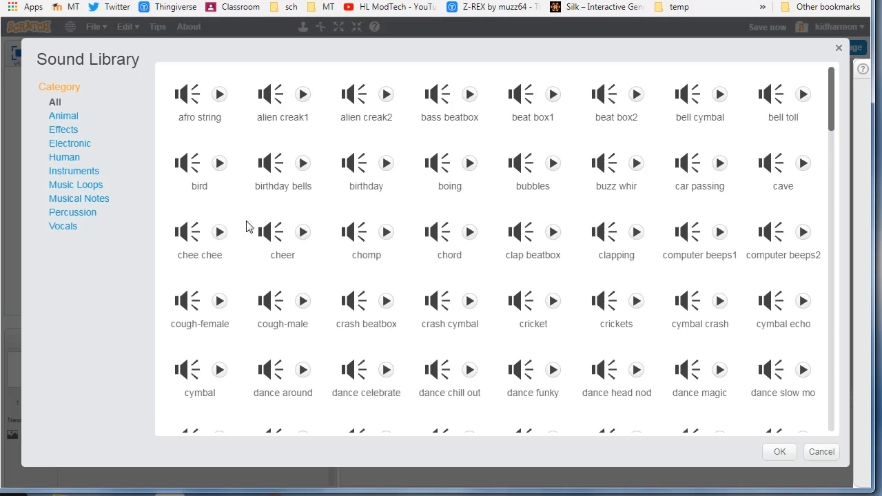
left_click(283, 234)
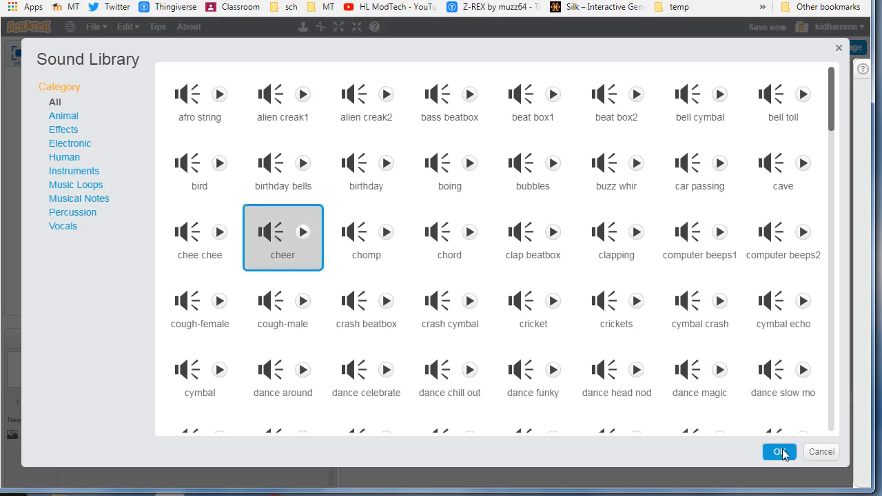
left_click(780, 452)
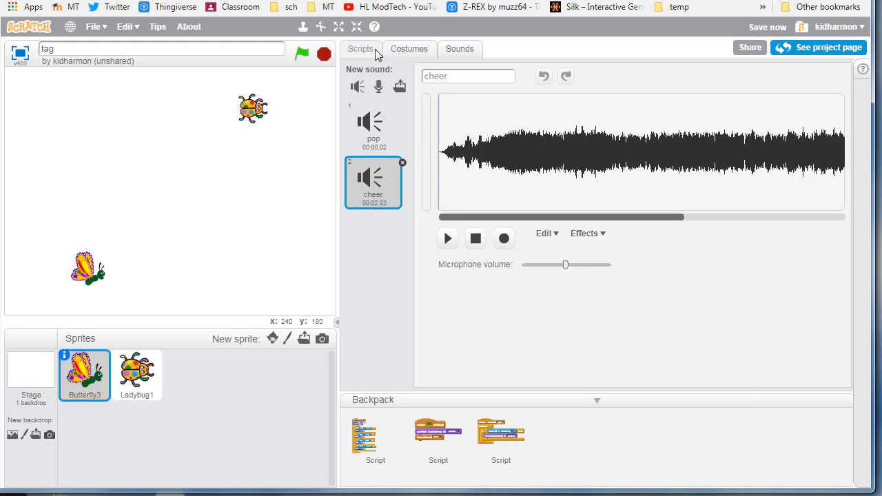
left_click(361, 48)
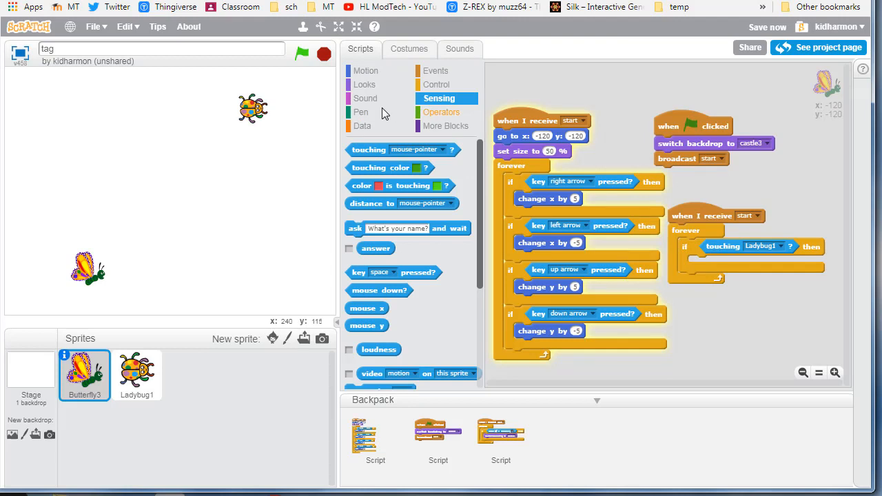
mouse_move(365, 105)
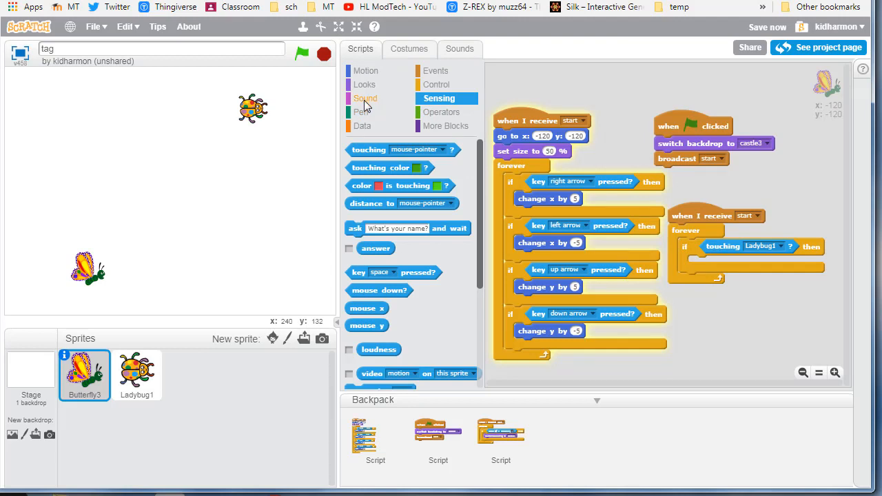
Put 'play sound cheer' inside Butterfly3's 'if touching Ladybug1' block.
left_click(367, 98)
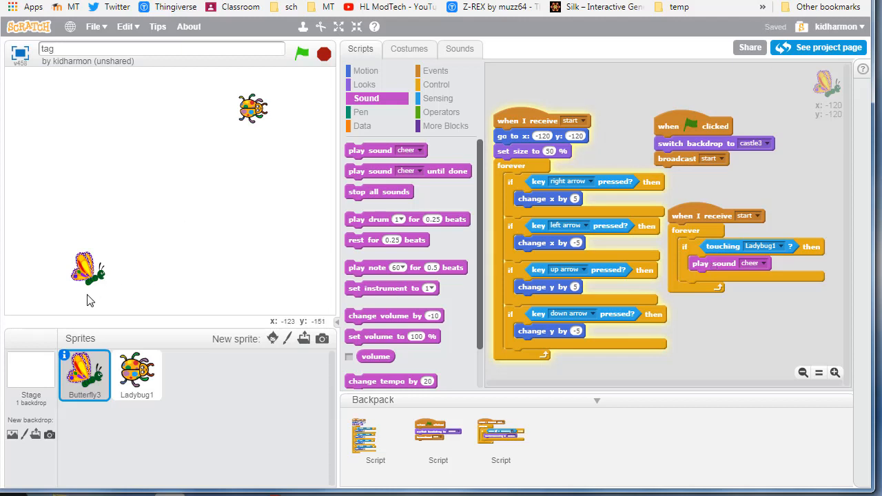
left_click(12, 434)
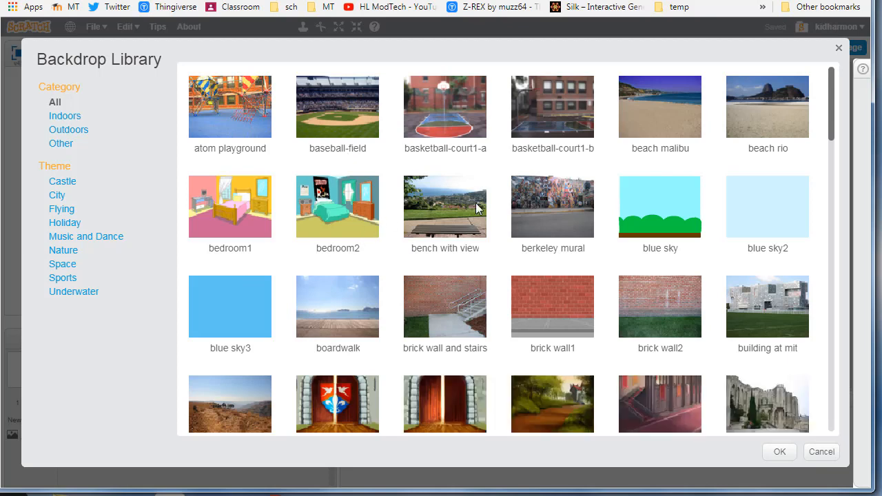
mouse_move(64, 257)
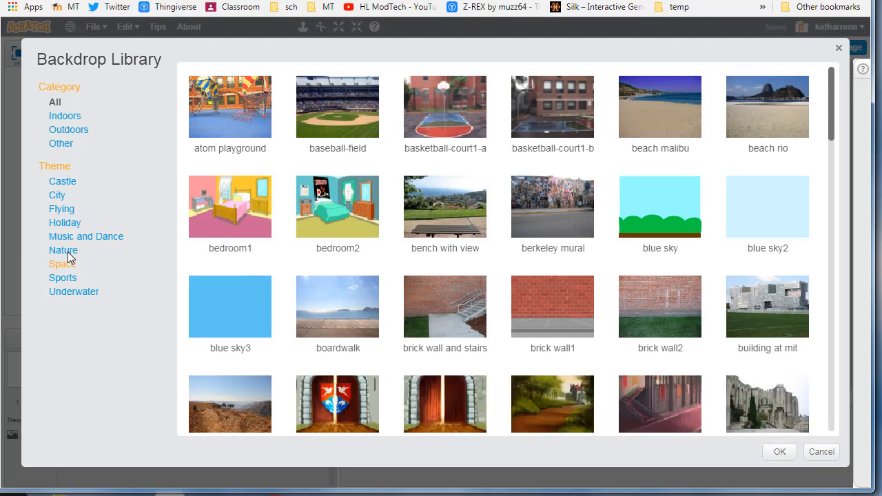
Add the 'blue sky' backdrop from the Nature library to the stage.
left_click(63, 250)
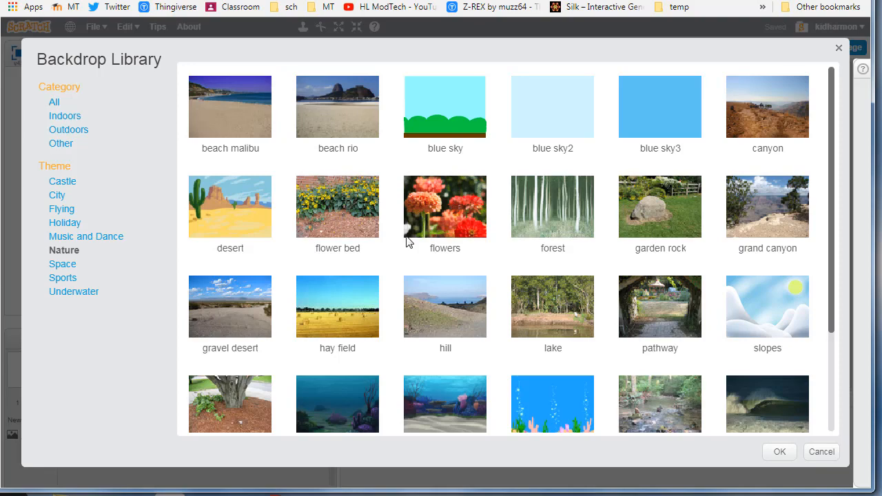
left_click(444, 106)
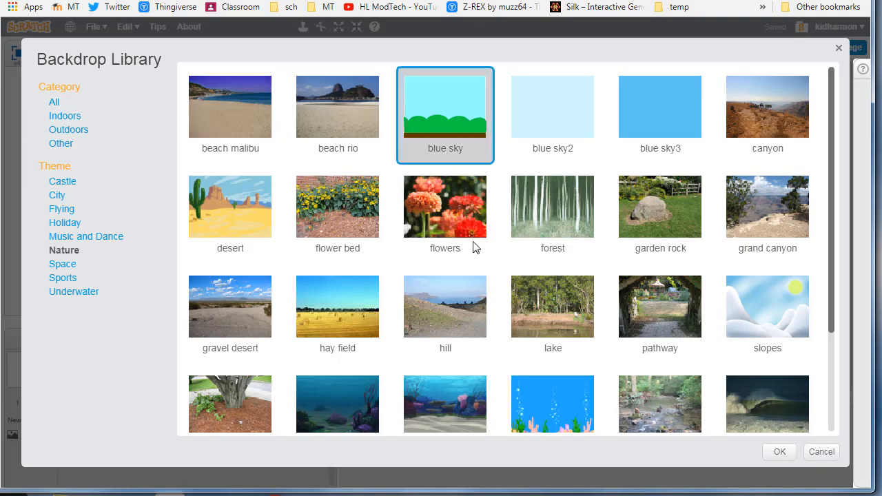
left_click(779, 452)
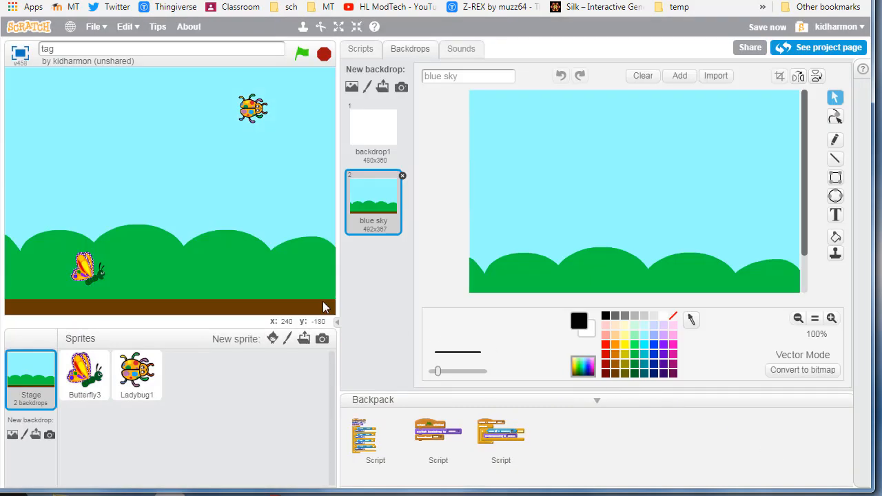
mouse_move(241, 155)
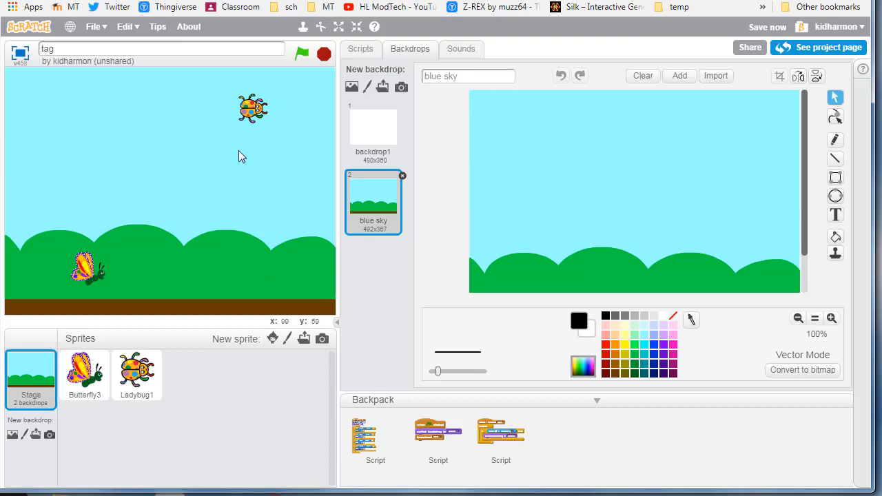
mouse_move(767, 33)
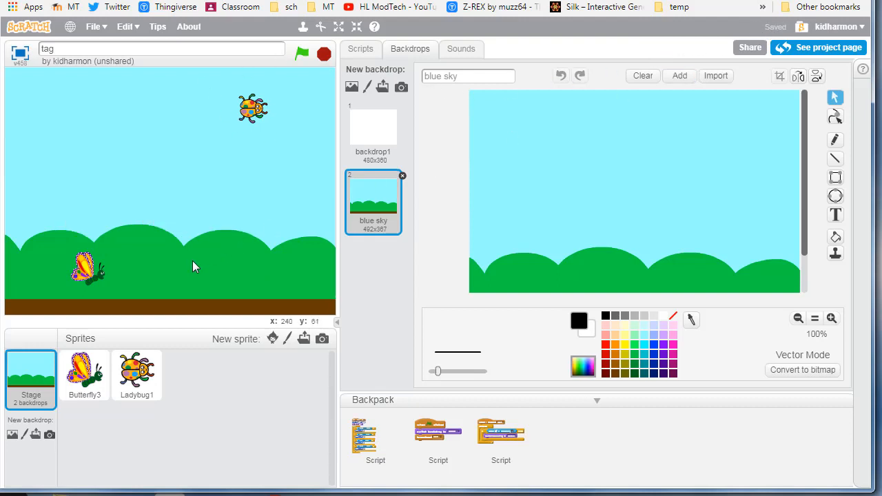
mouse_move(216, 310)
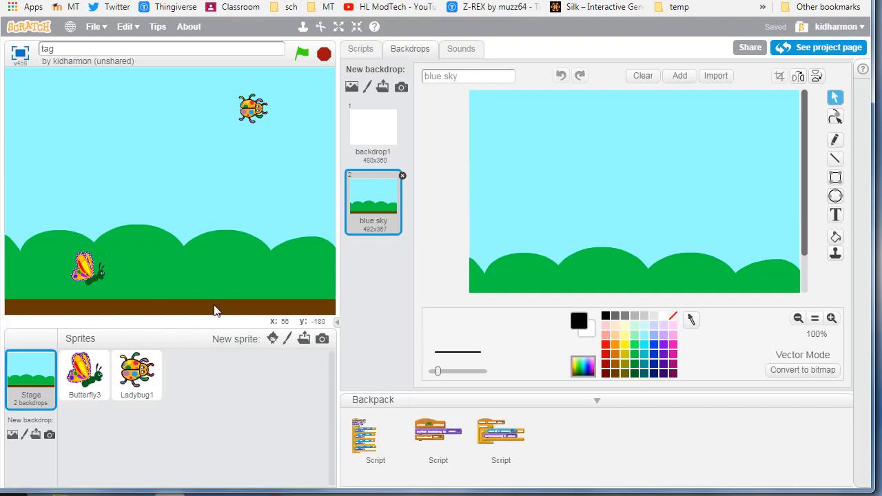
mouse_move(238, 256)
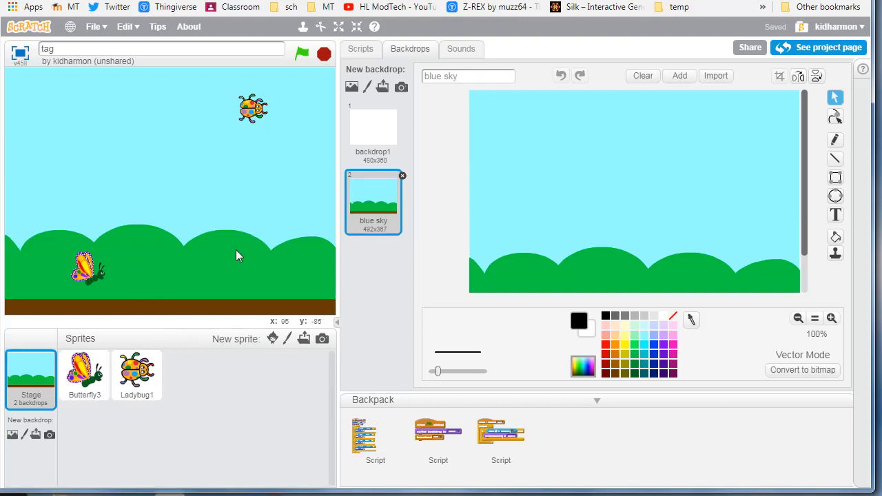
mouse_move(204, 250)
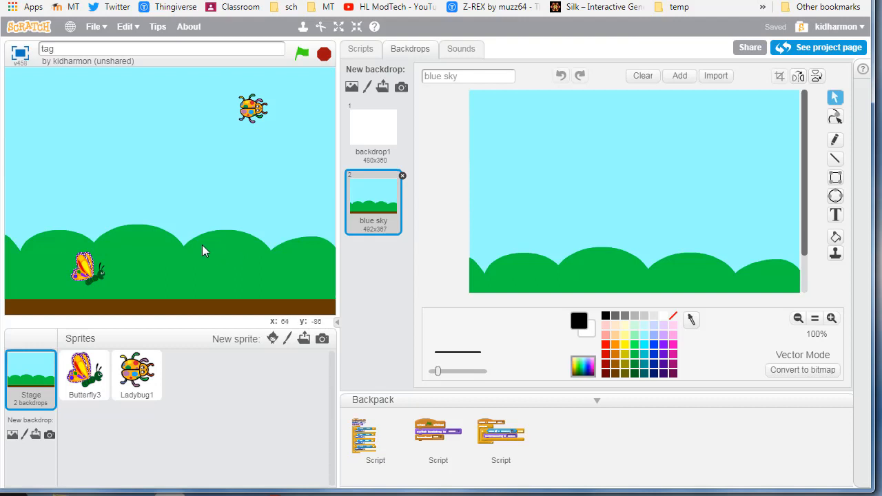
mouse_move(172, 216)
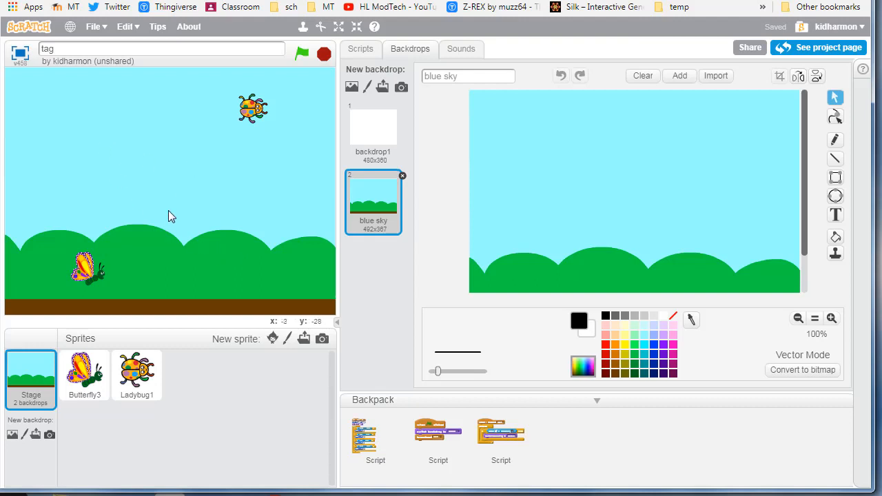
mouse_move(158, 218)
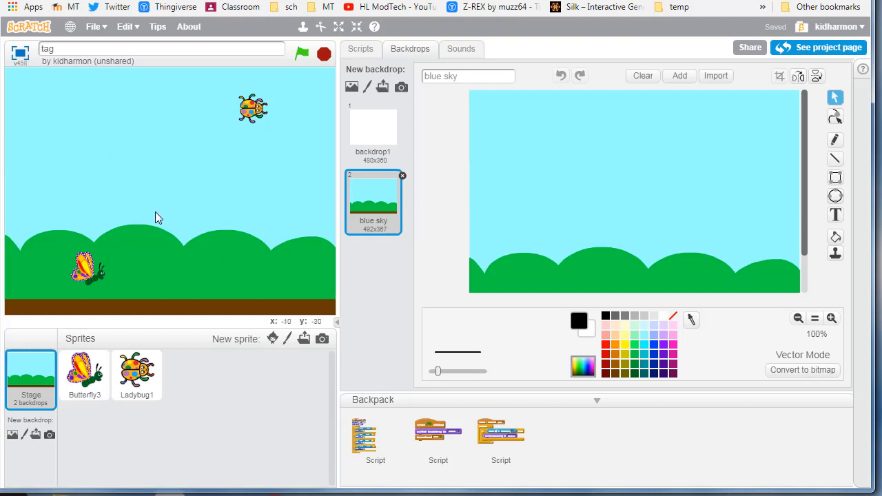
mouse_move(111, 123)
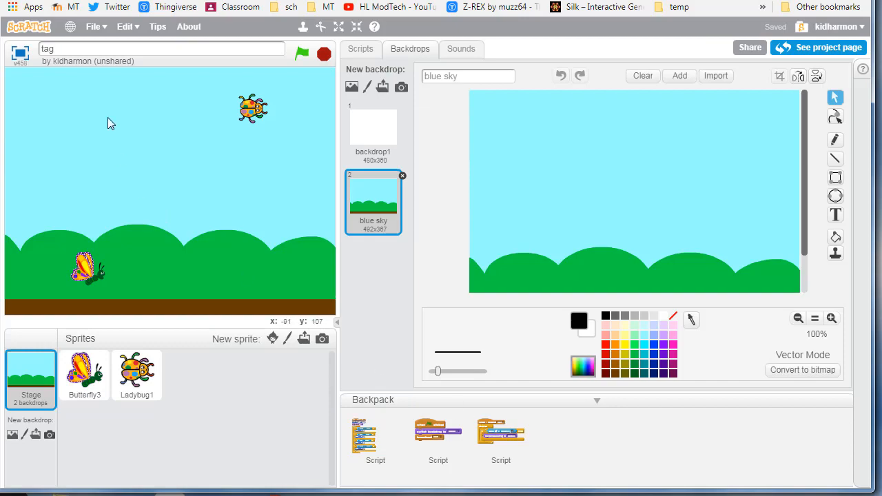